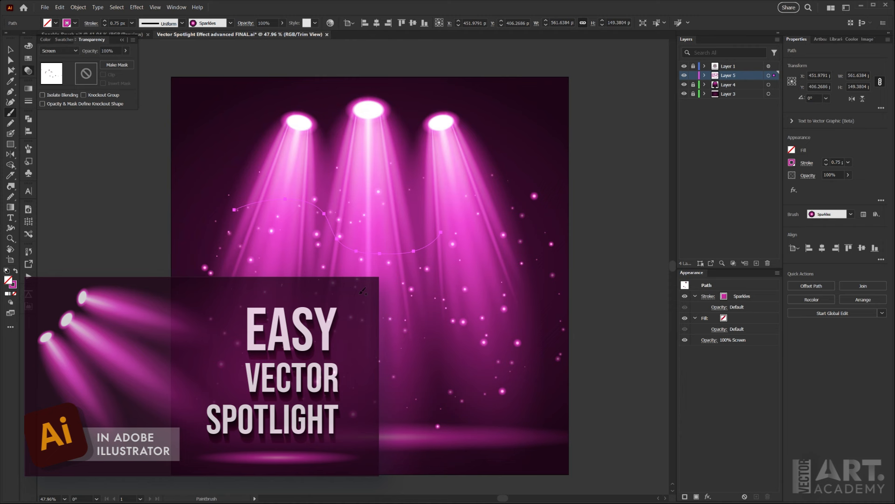
- Switch to the Sparkle Brush.ai document with its sample orb and purple backdrop
left_click(9, 48)
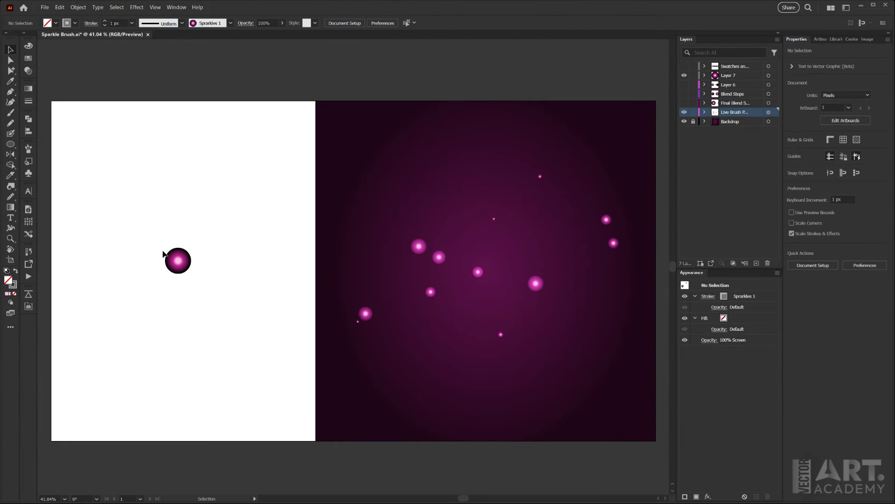
mouse_move(177, 290)
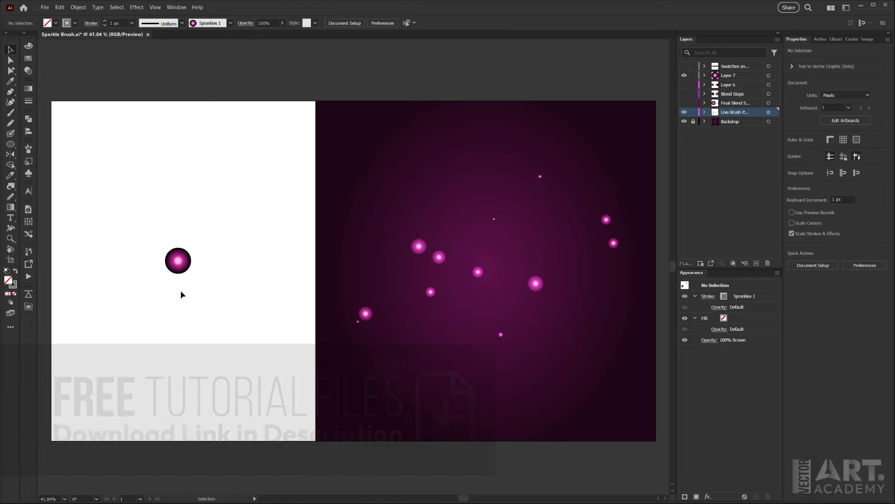
- Reveal the source circles and inspect the black and magenta circles' fills
left_click(728, 84)
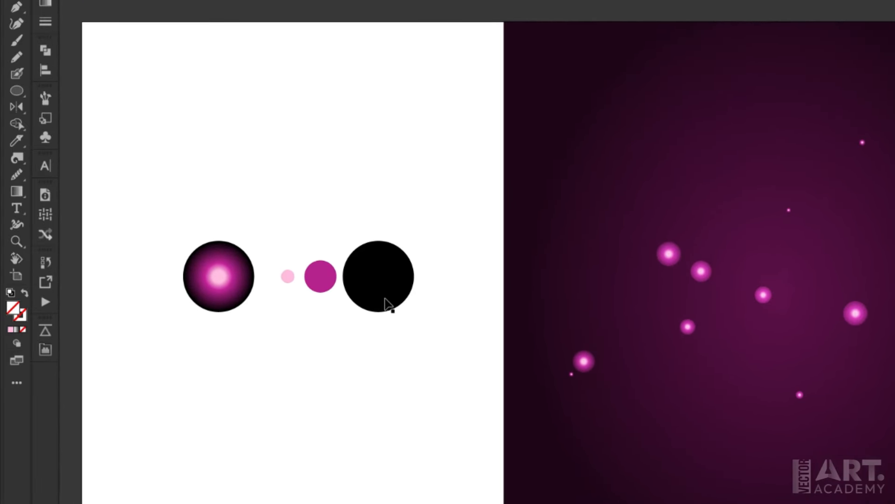
left_click(378, 277)
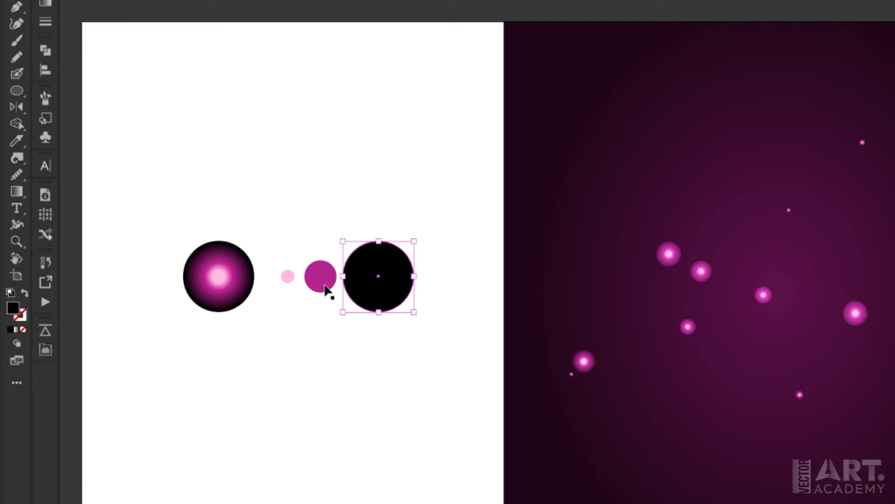
left_click(317, 280)
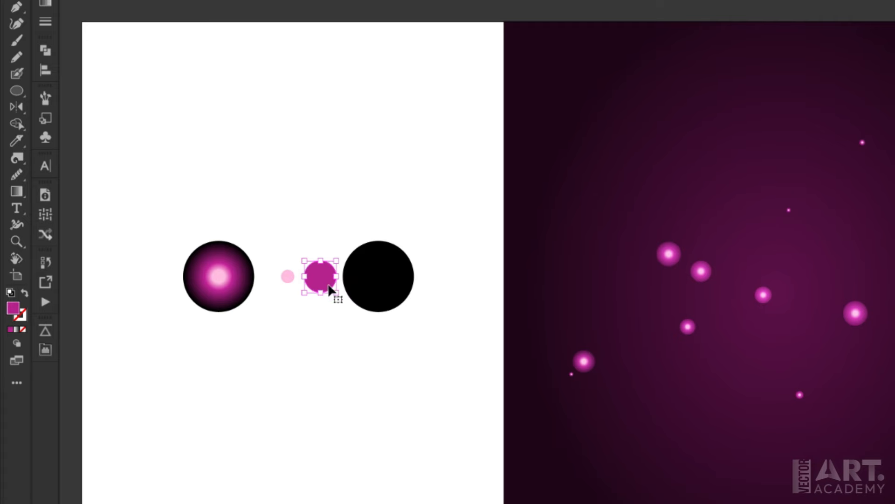
mouse_move(302, 278)
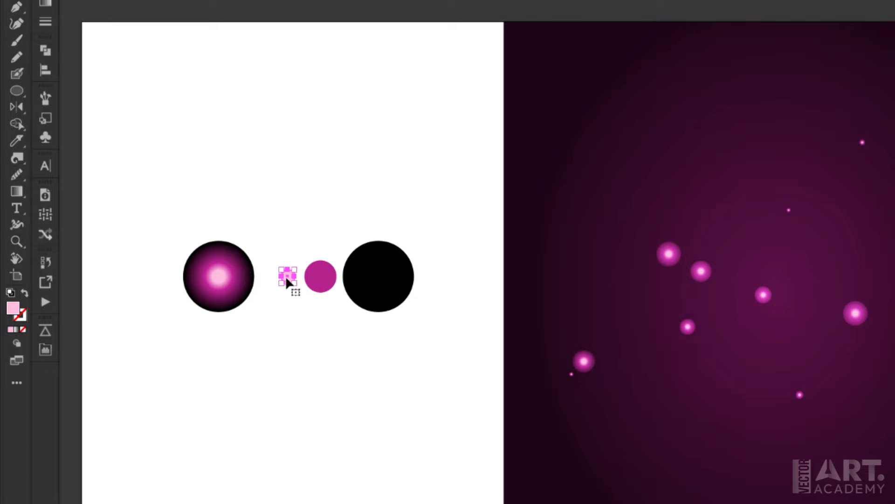
mouse_move(296, 314)
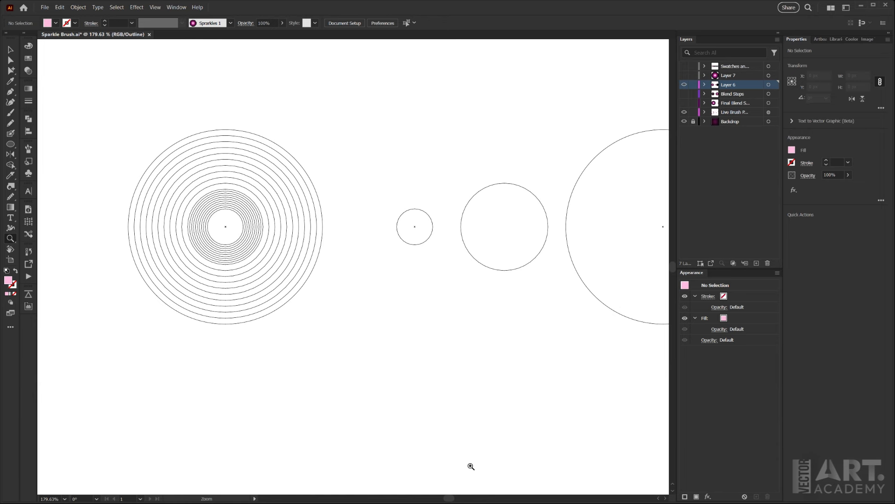
key("Ctrl+y")
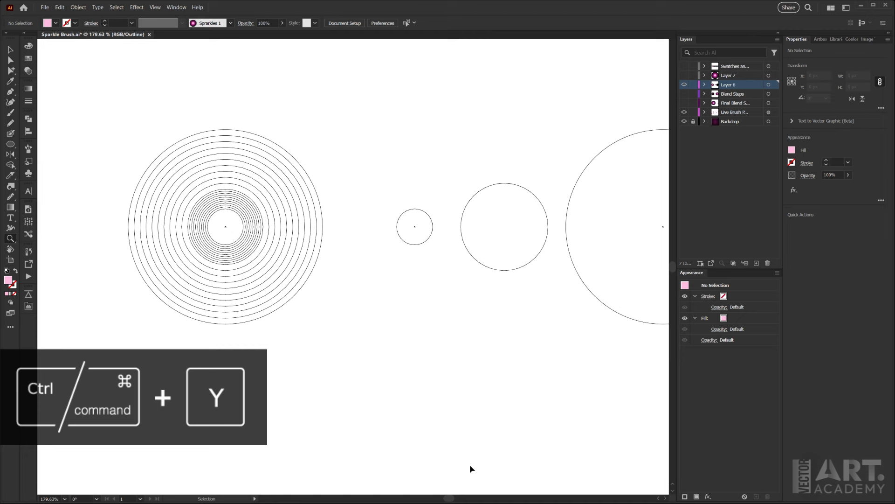
key("Ctrl+Y")
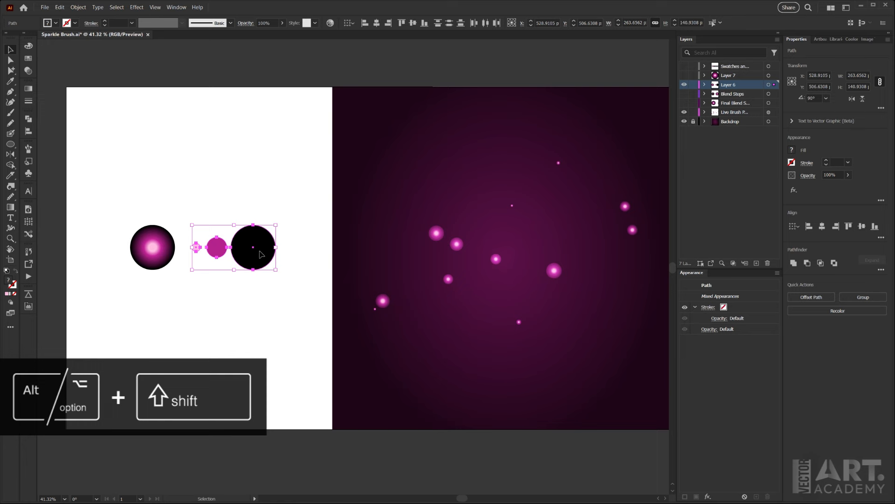
- Alt+Shift-drag a copy of the three circles below and centre them into a concentric stack
left_click_drag(251, 248, 253, 327)
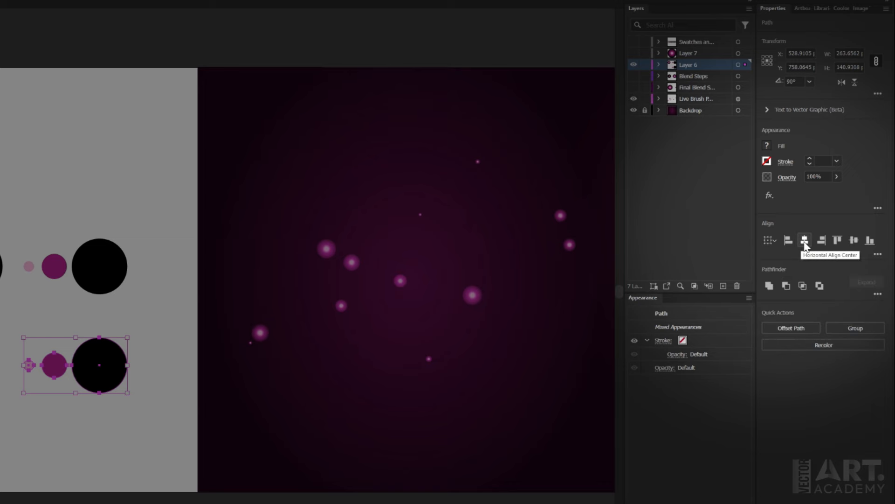
left_click(804, 241)
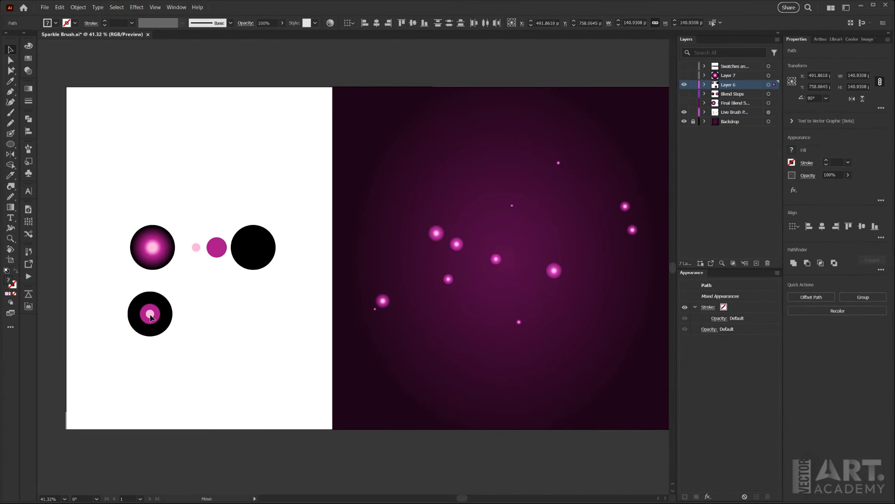
left_click(150, 313)
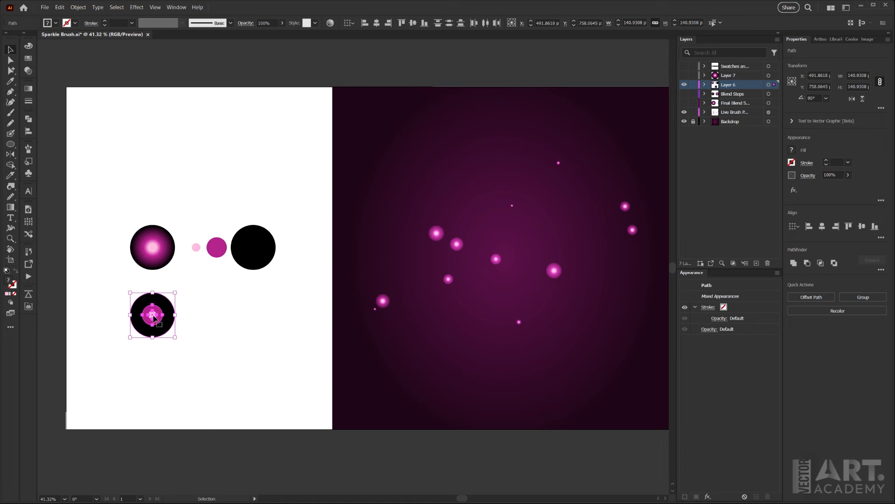
left_click(82, 7)
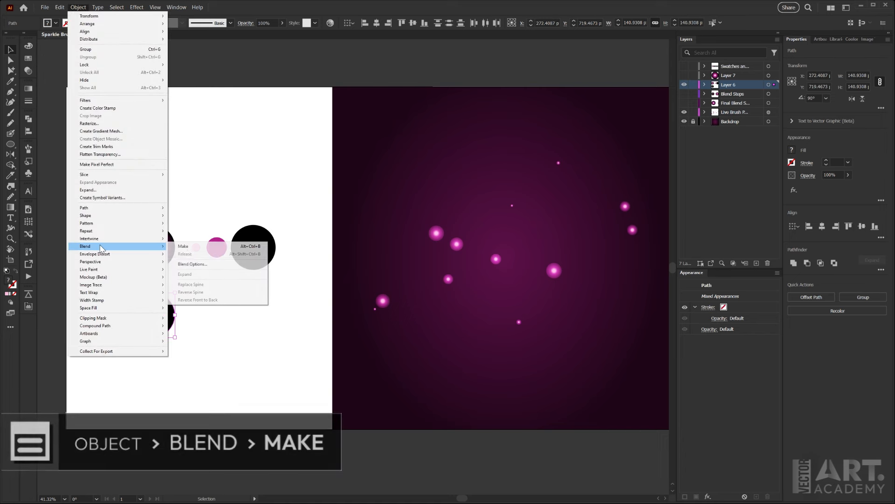
- Merge the stacked circles into one blend via Object > Blend > Make
left_click(183, 246)
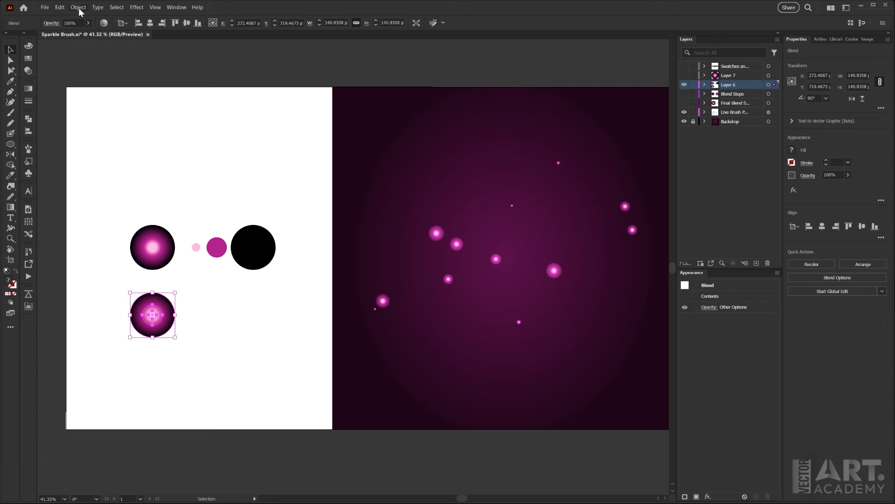
left_click(82, 7)
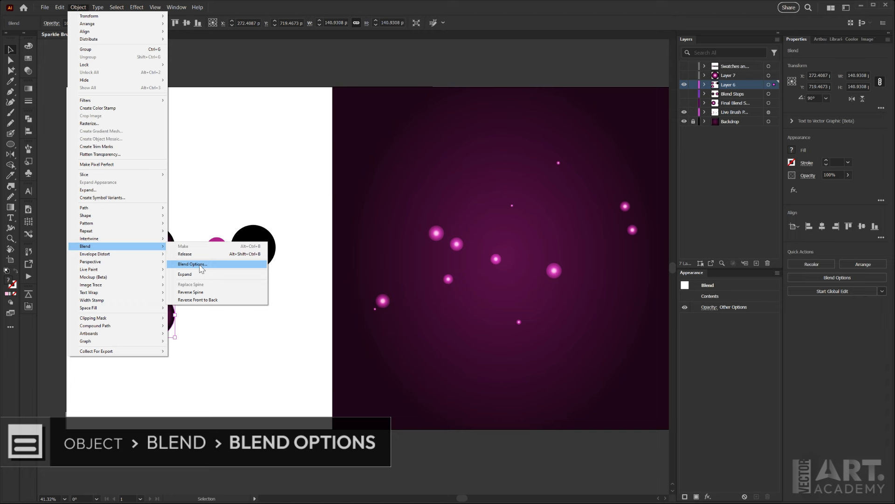
- Set the blend's spacing to Specified Steps with 10 steps and confirm
left_click(192, 263)
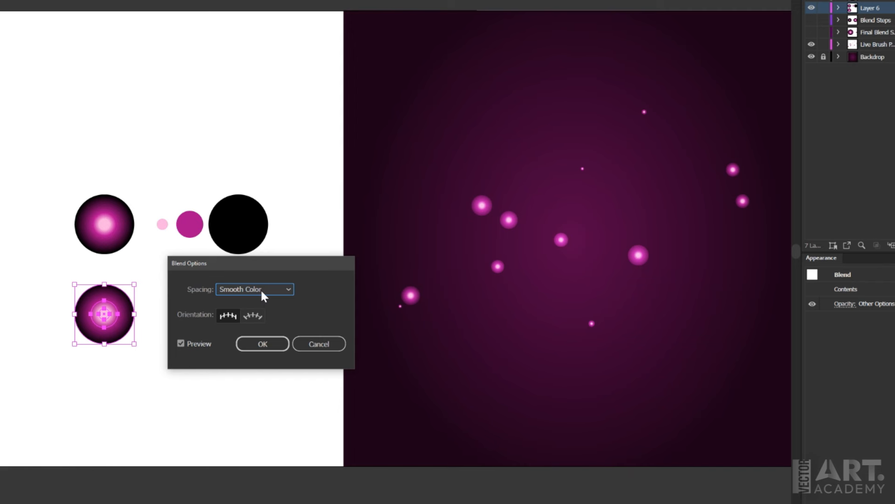
left_click(255, 289)
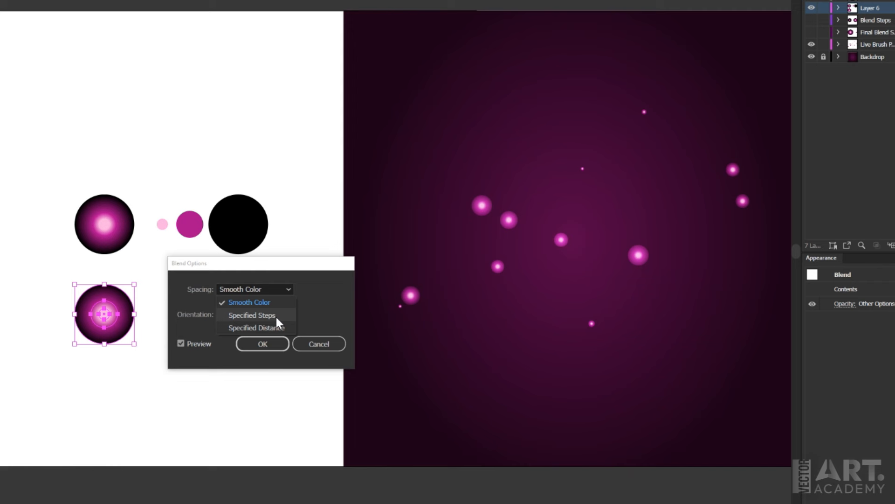
left_click(251, 315)
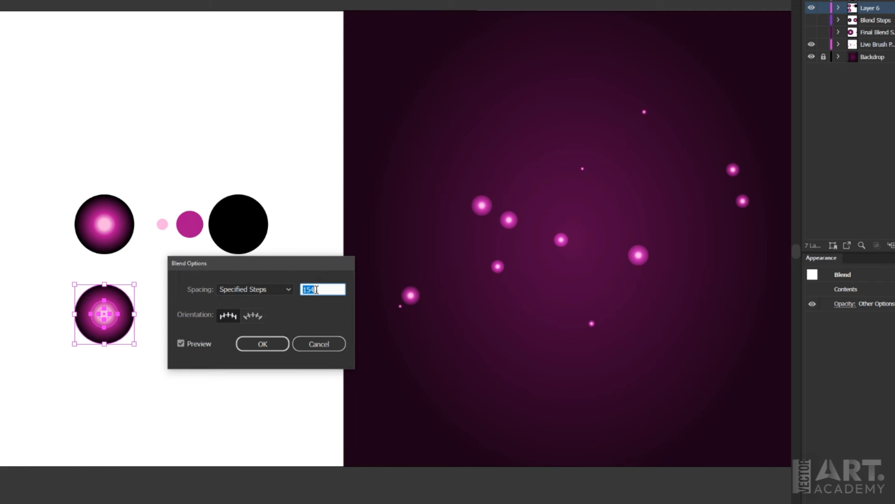
type("10")
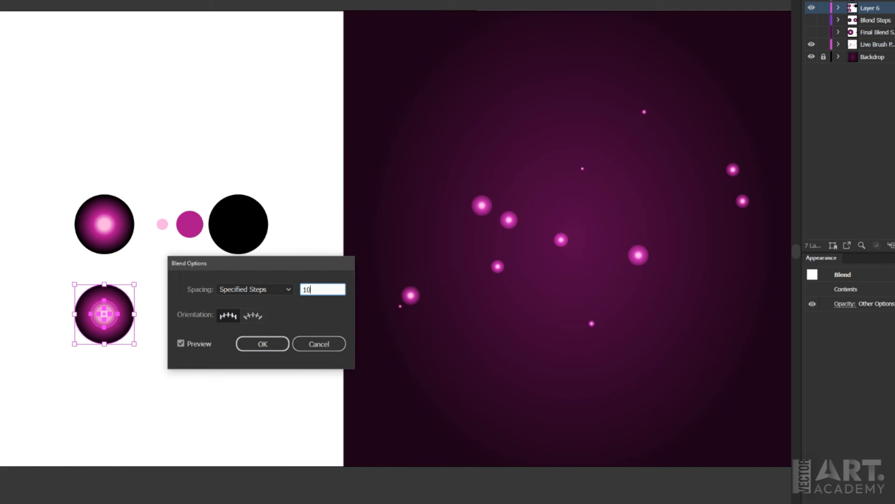
left_click(262, 344)
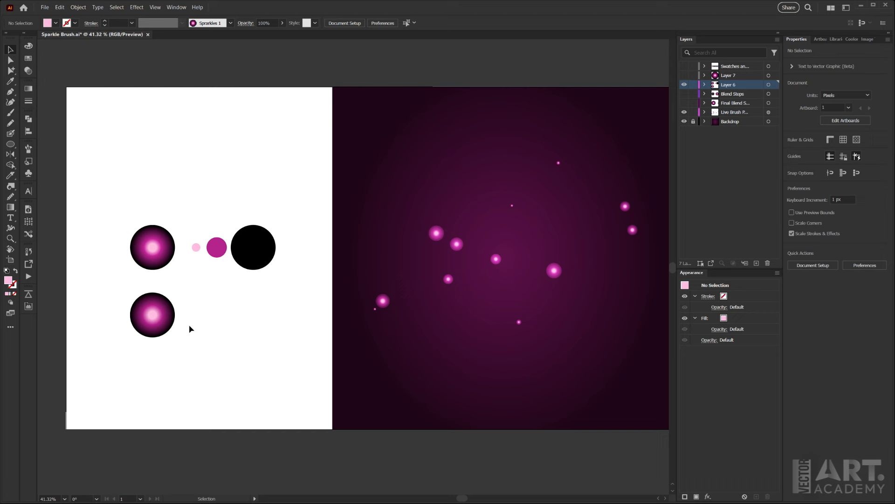
mouse_move(177, 304)
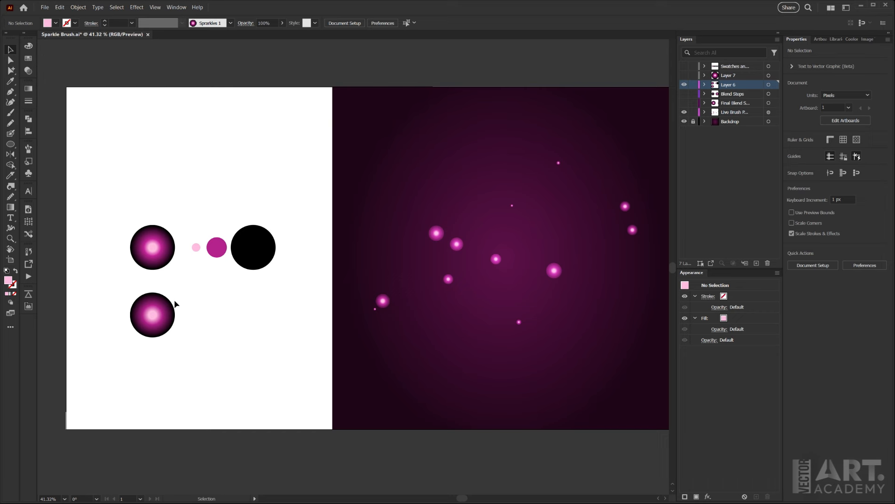
mouse_move(194, 334)
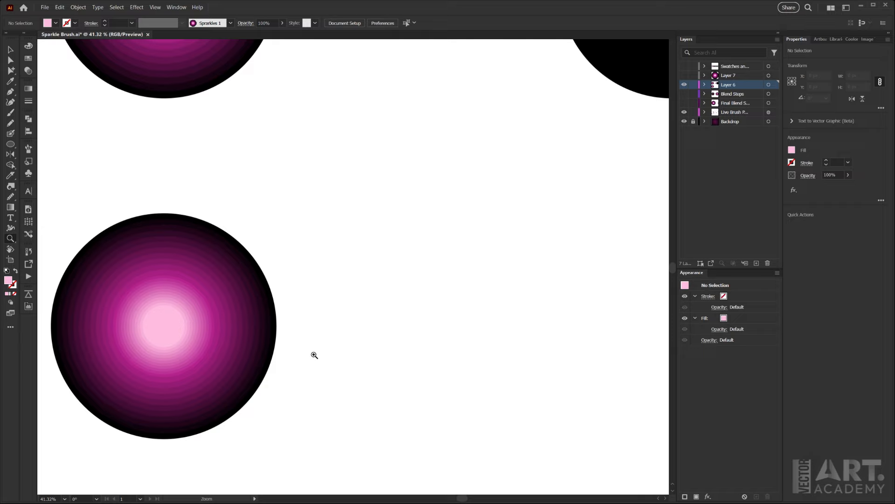
- Zoom in on the blended orb's rings, leaving only the new orb shown on the artboard
left_click(314, 355)
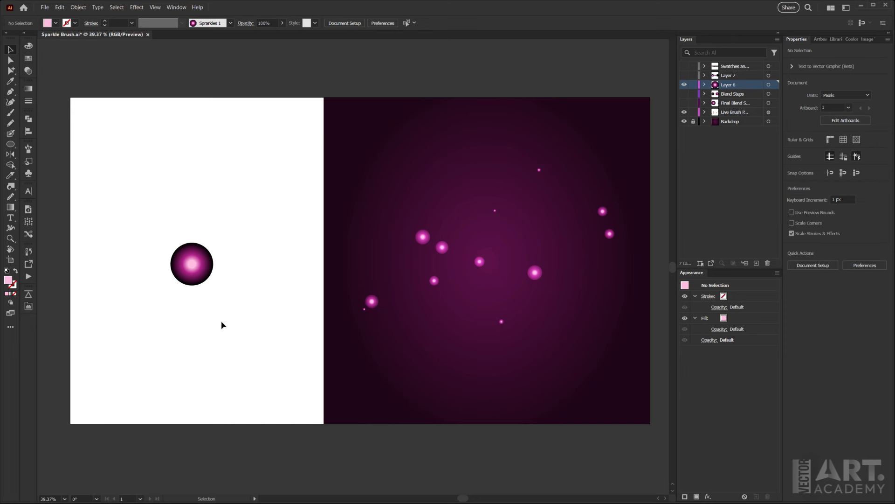
- Shrink the blended orb to a 30-pixel dot using the Transform width field
left_click(192, 264)
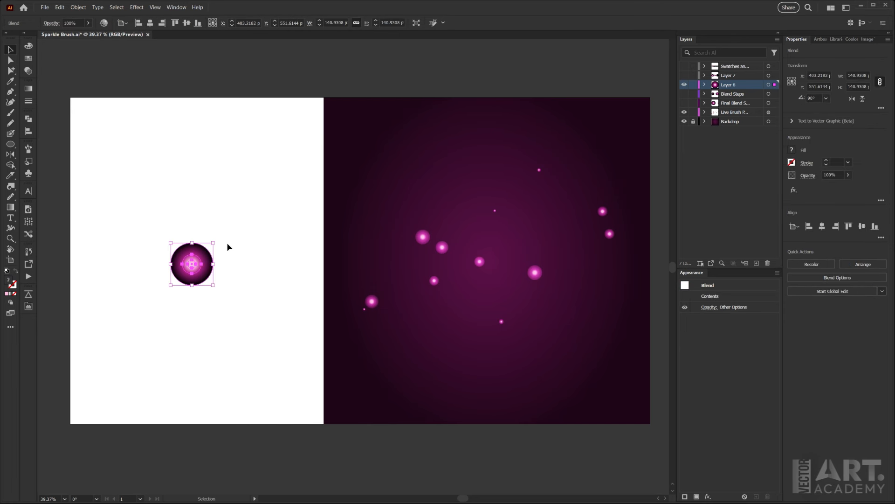
mouse_move(501, 302)
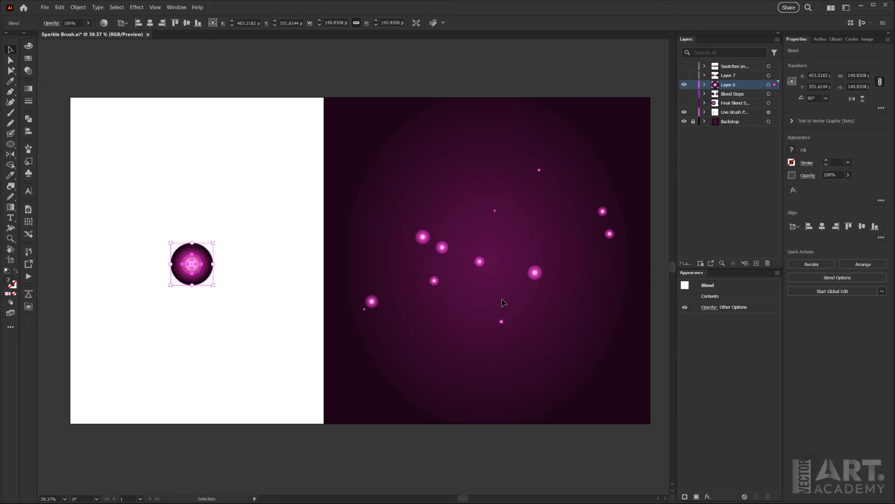
mouse_move(580, 305)
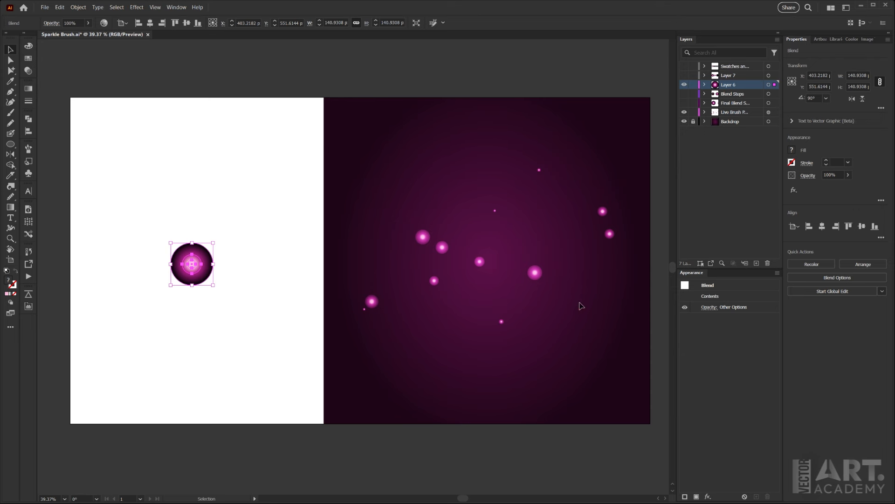
mouse_move(759, 137)
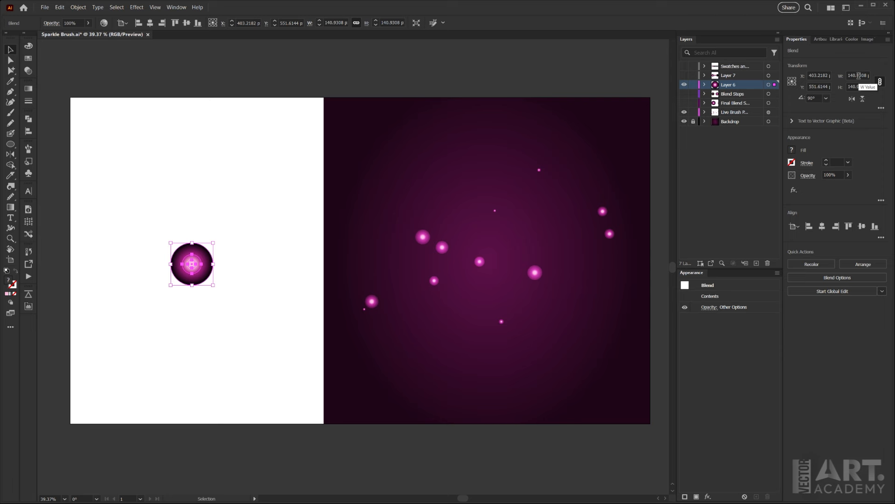
left_click(858, 76)
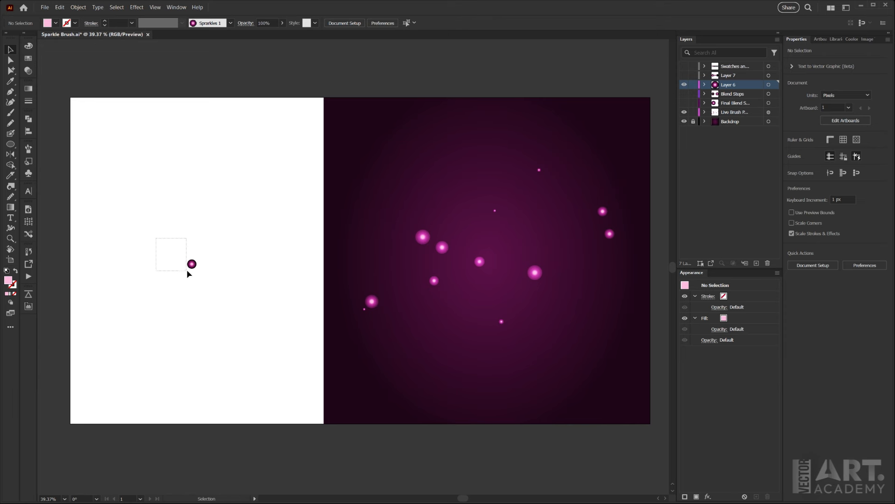
left_click(192, 264)
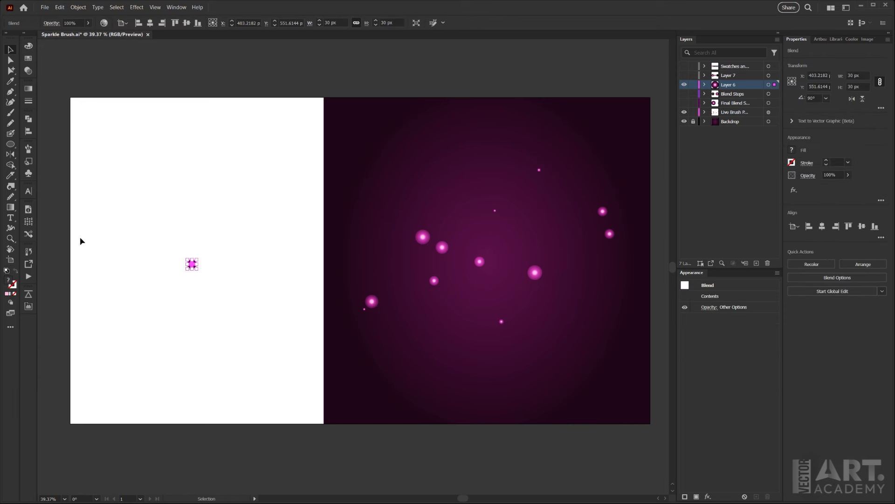
mouse_move(86, 238)
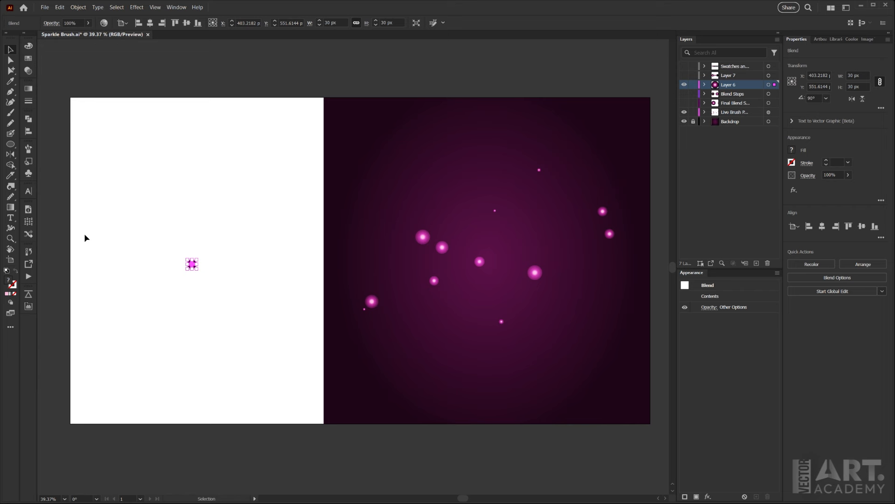
- Create a New Brush from the Brushes panel flyout, choosing Scatter Brush as its type
left_click(28, 149)
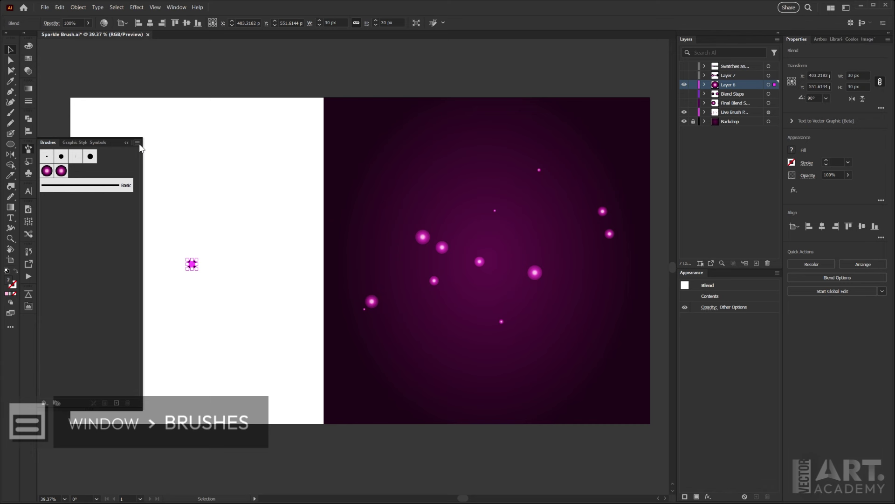
left_click(137, 143)
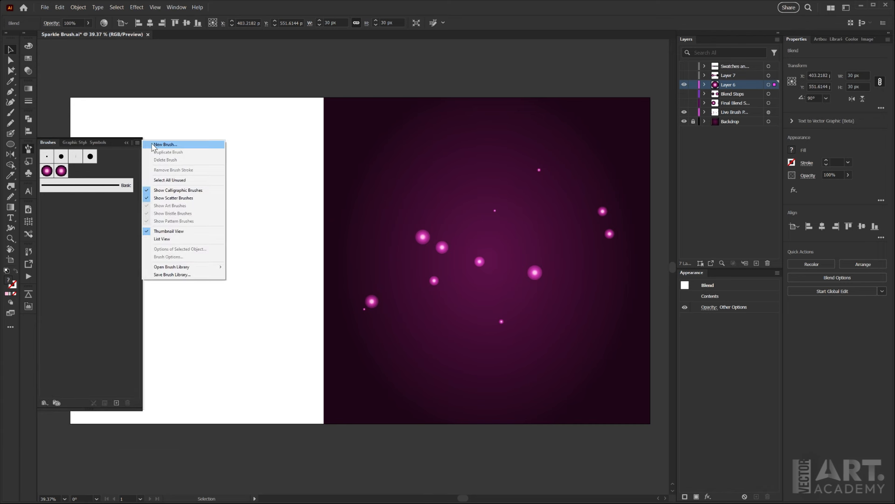
left_click(166, 144)
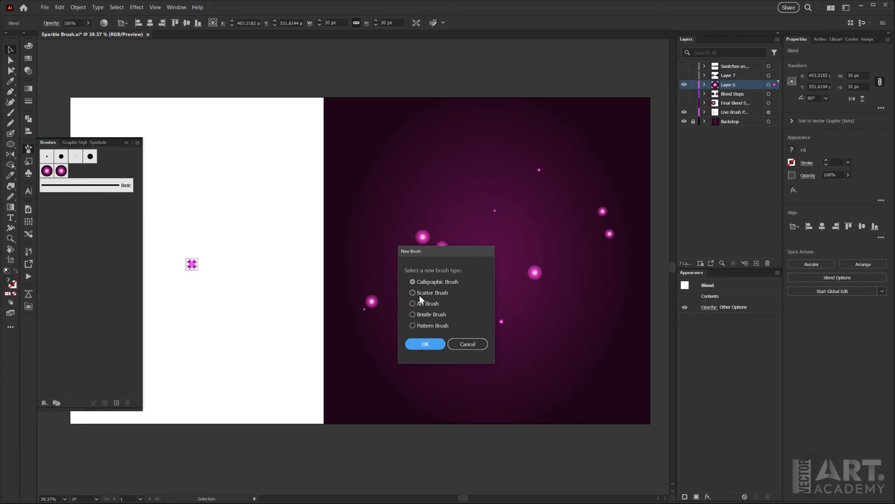
left_click(412, 292)
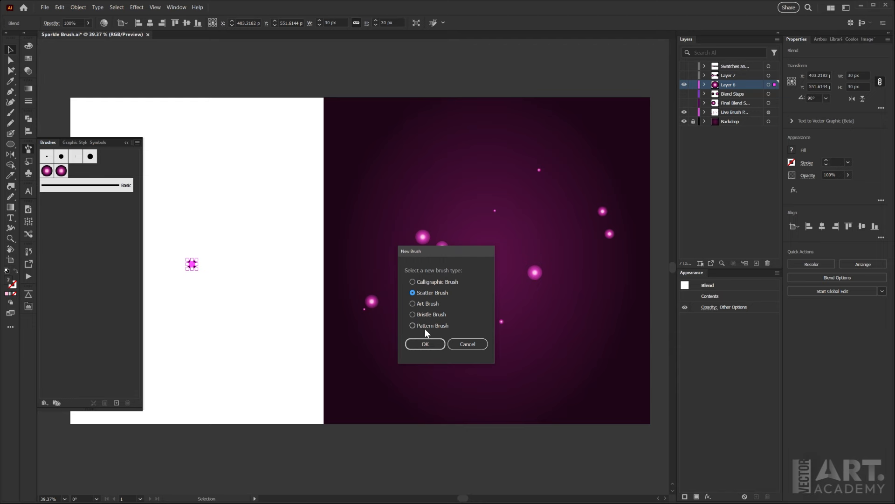
left_click(425, 344)
type("S")
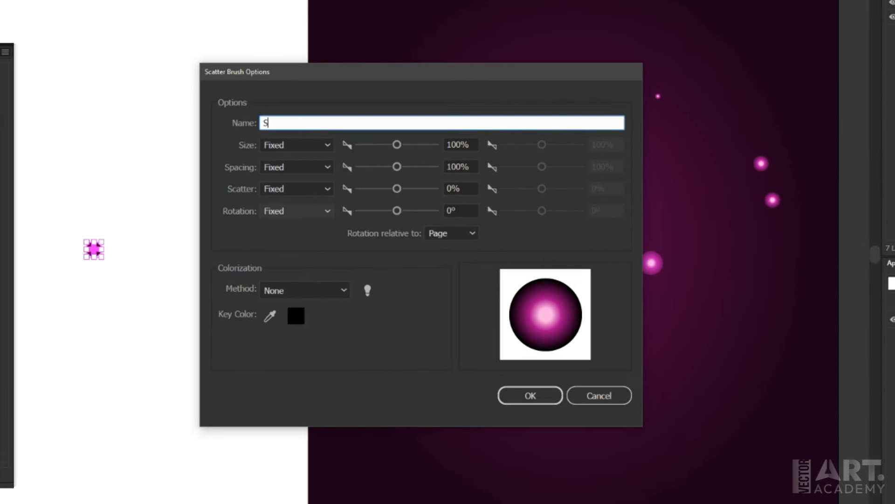
- Name the brush Sparkles, set size and scatter to Random, with maximum size 177%
type("parkles")
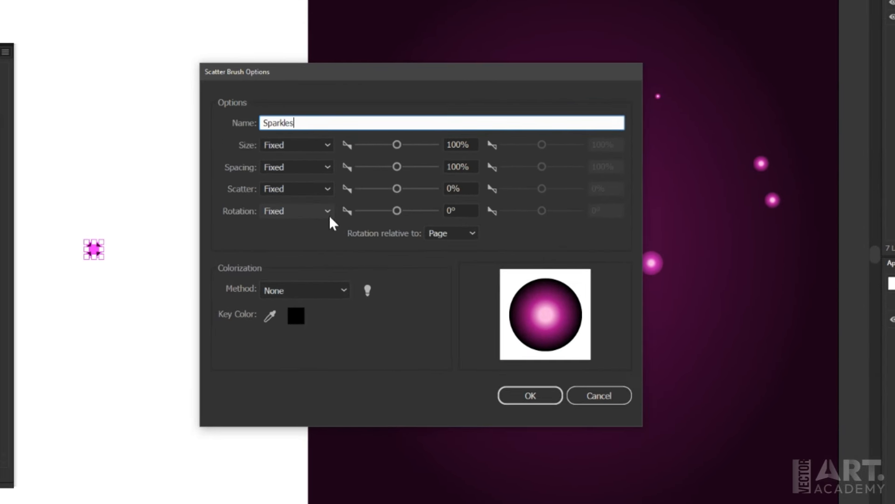
left_click(297, 144)
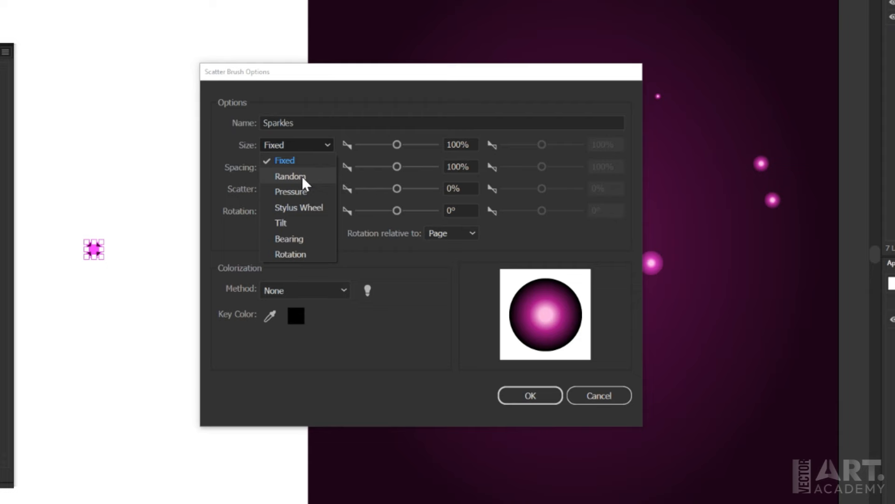
left_click(290, 175)
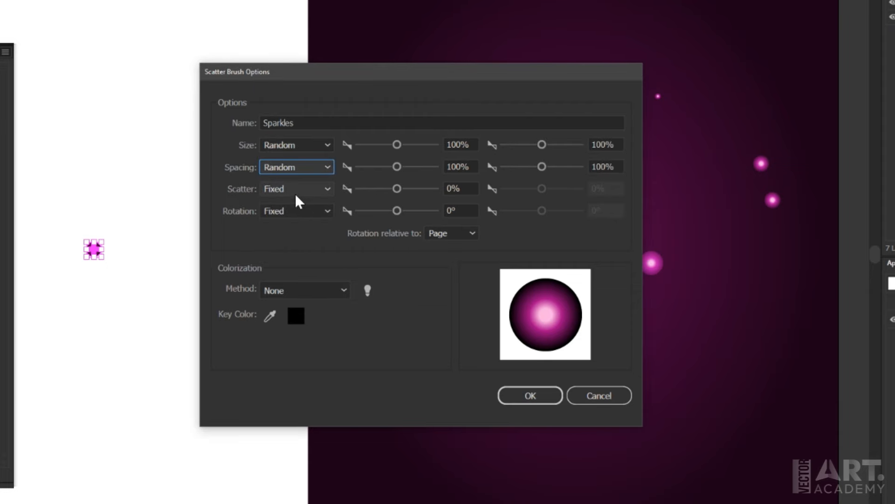
left_click(296, 188)
type("16")
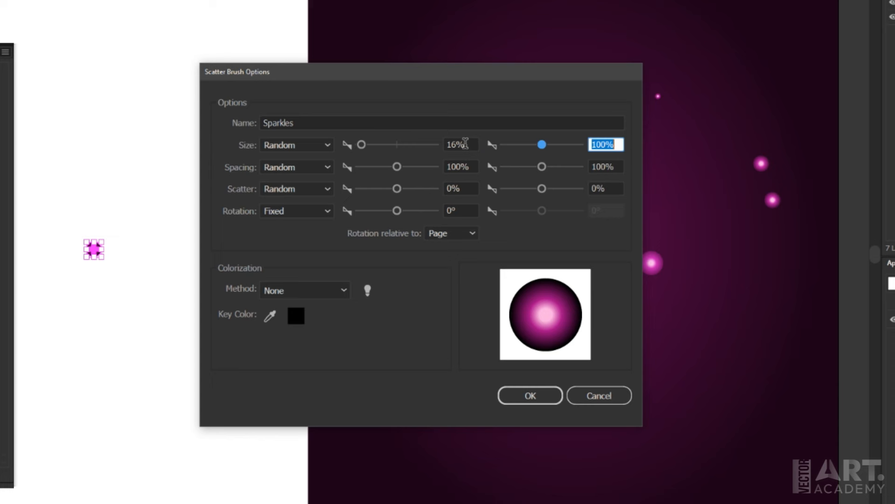
type("177")
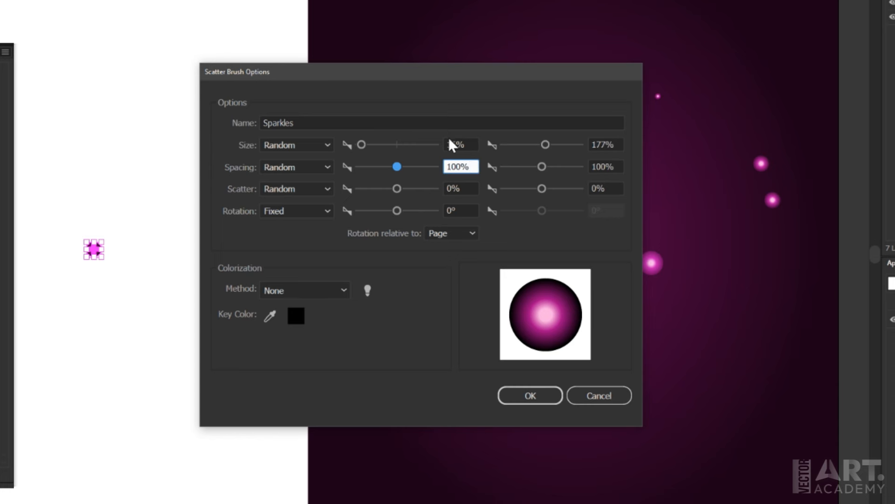
- Set spacing to 88–700% and scatter to -533–578%, then finish the Sparkles brush
left_click(461, 143)
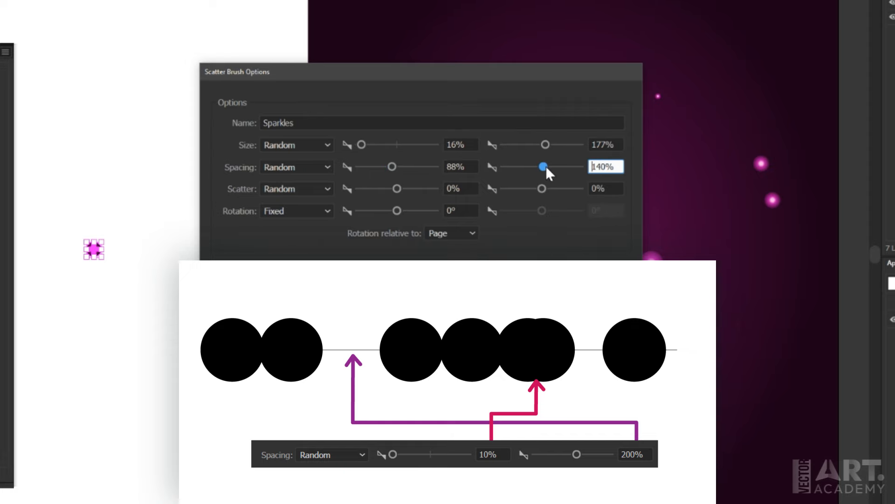
left_click_drag(542, 166, 569, 166)
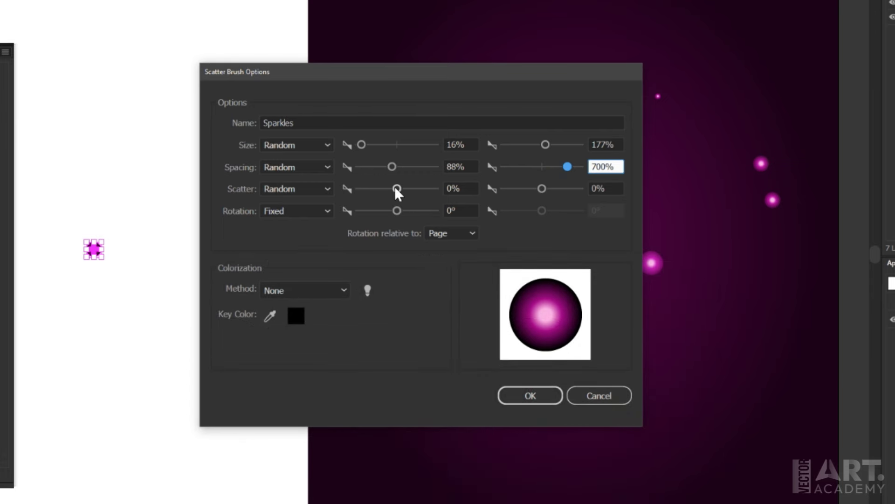
left_click_drag(397, 189, 381, 188)
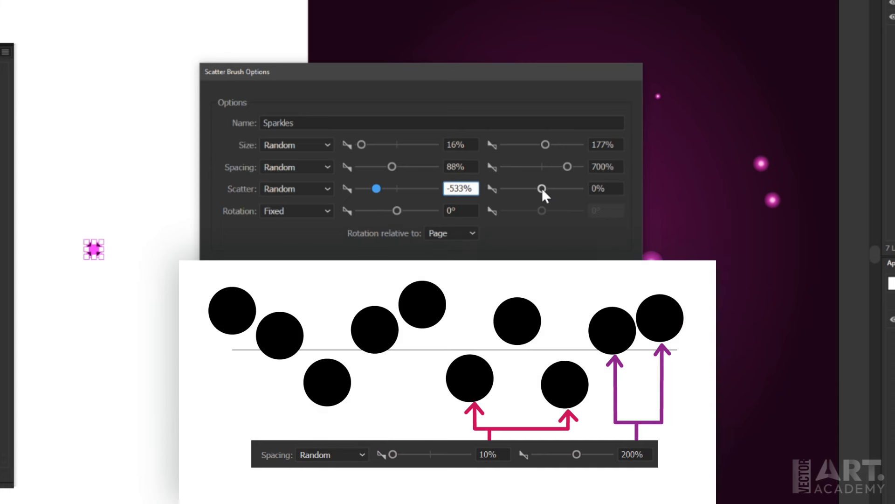
left_click_drag(540, 188, 557, 188)
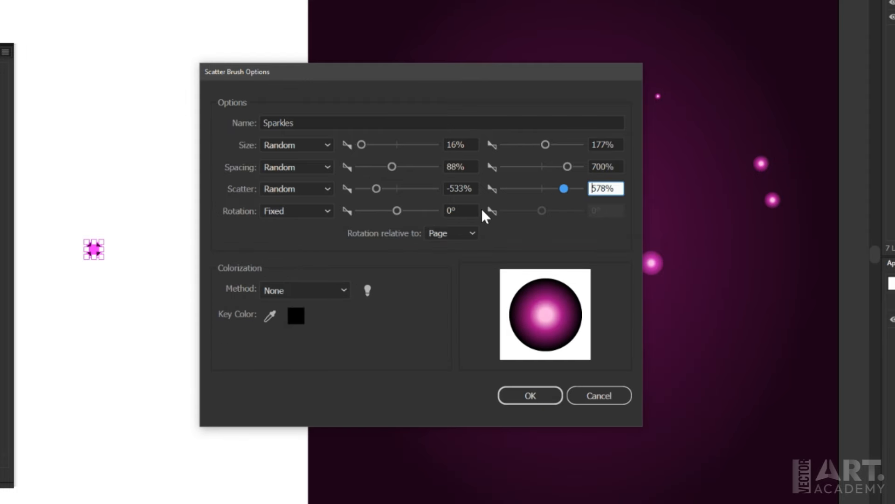
mouse_move(464, 211)
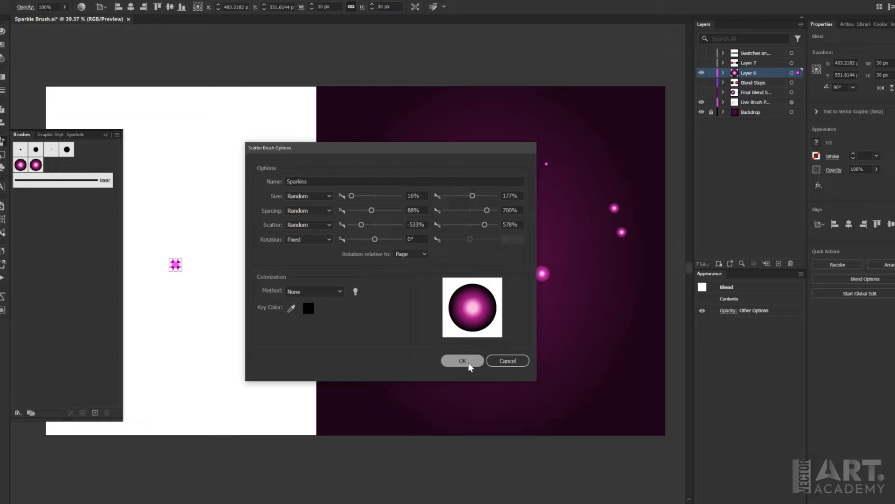
left_click(462, 360)
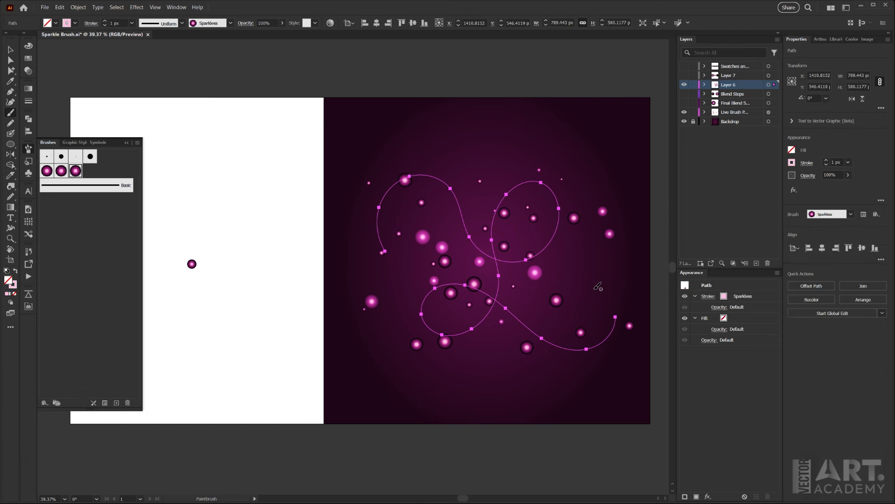
mouse_move(546, 287)
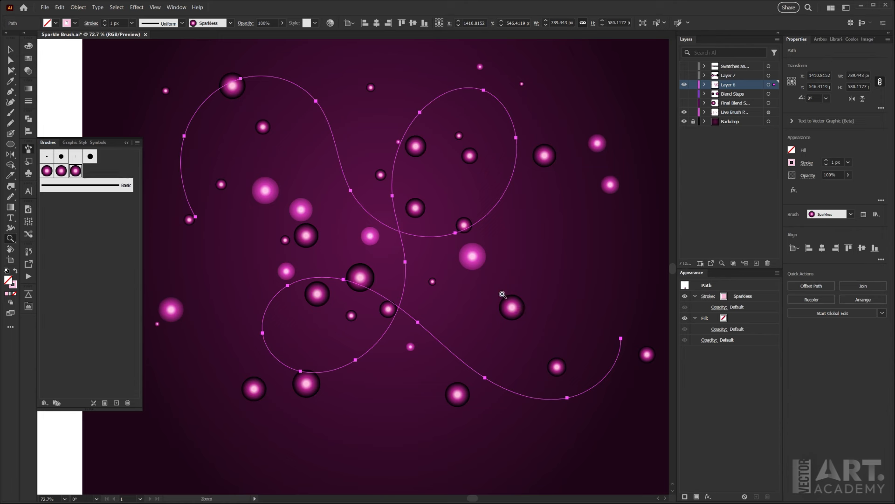
mouse_move(29, 151)
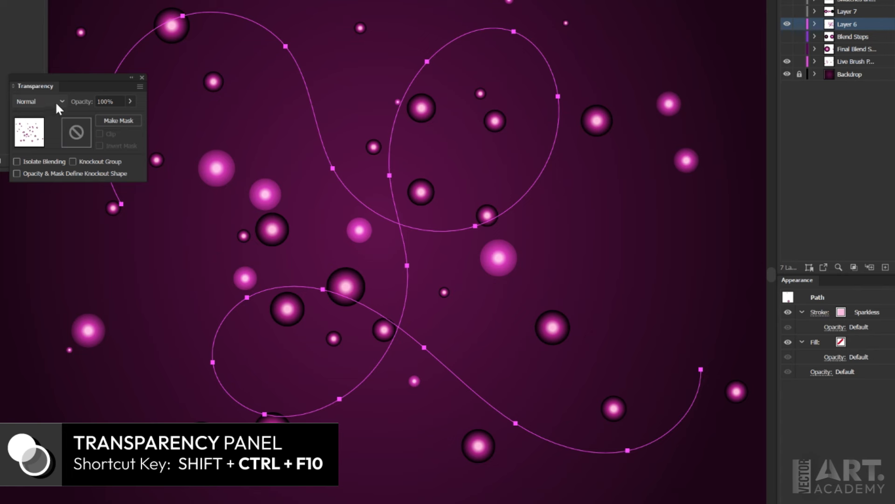
- Set the selected Sparkles stroke's blend mode to Screen in the Transparency panel
left_click(60, 100)
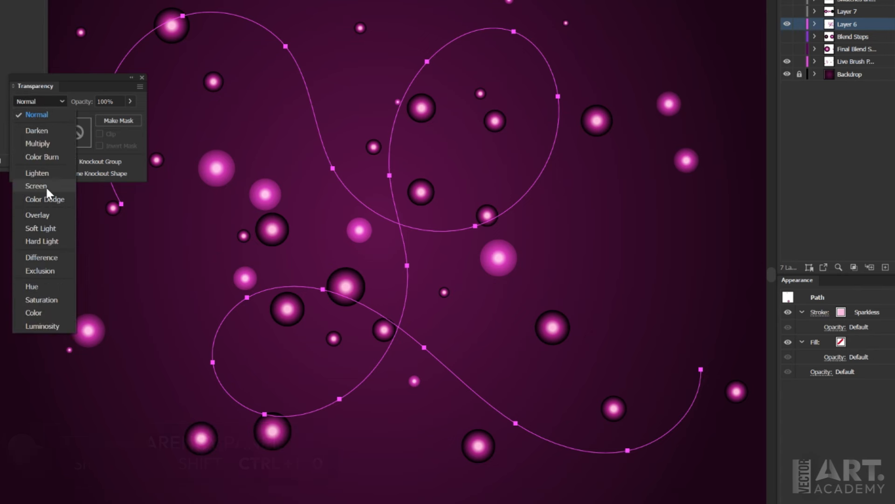
left_click(36, 186)
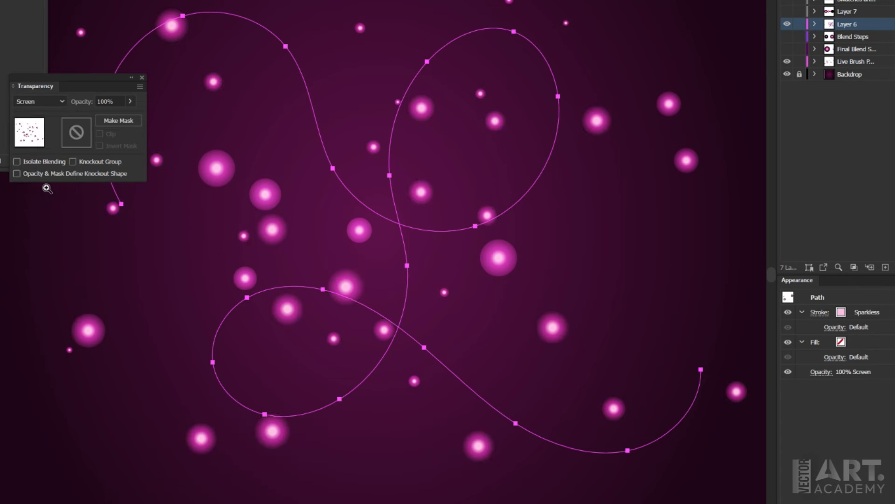
mouse_move(386, 135)
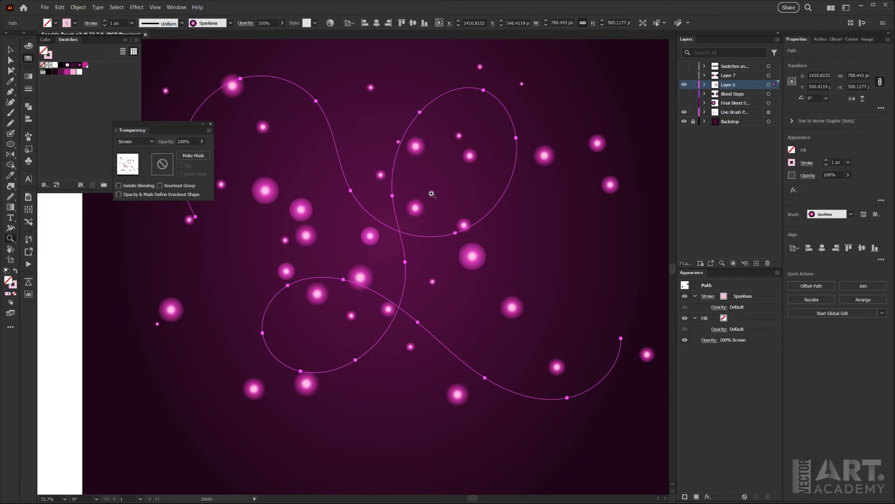
mouse_move(174, 170)
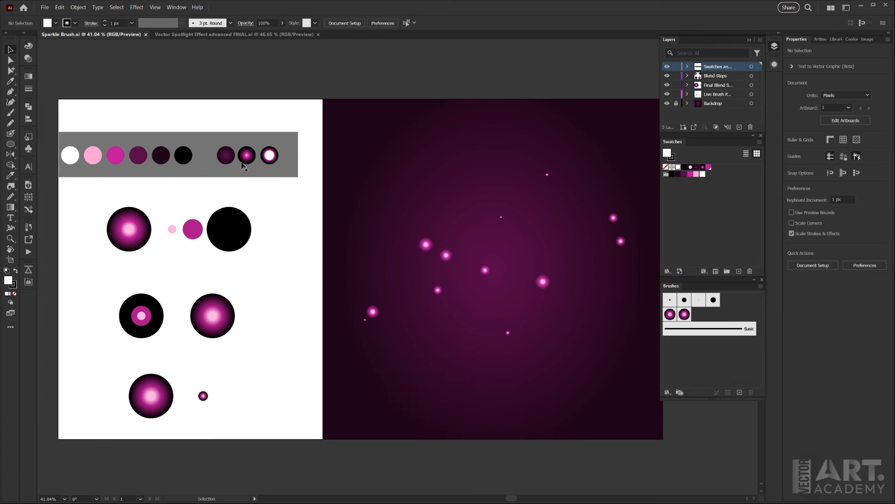
- Return to the Vector Spotlight Effect document and select its existing sparkle stroke
left_click(244, 33)
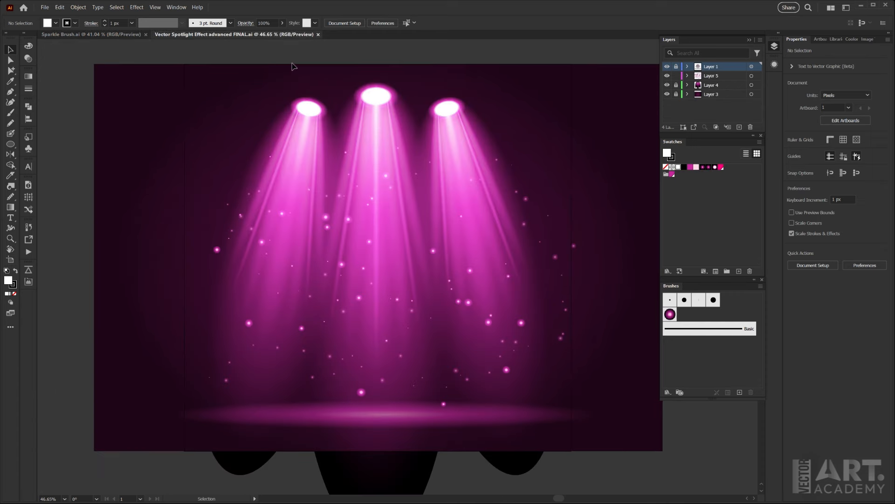
mouse_move(347, 224)
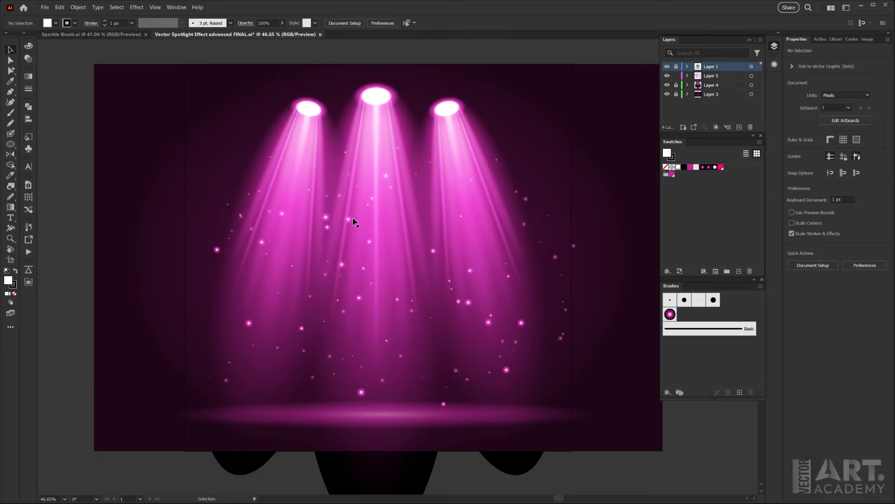
left_click(713, 75)
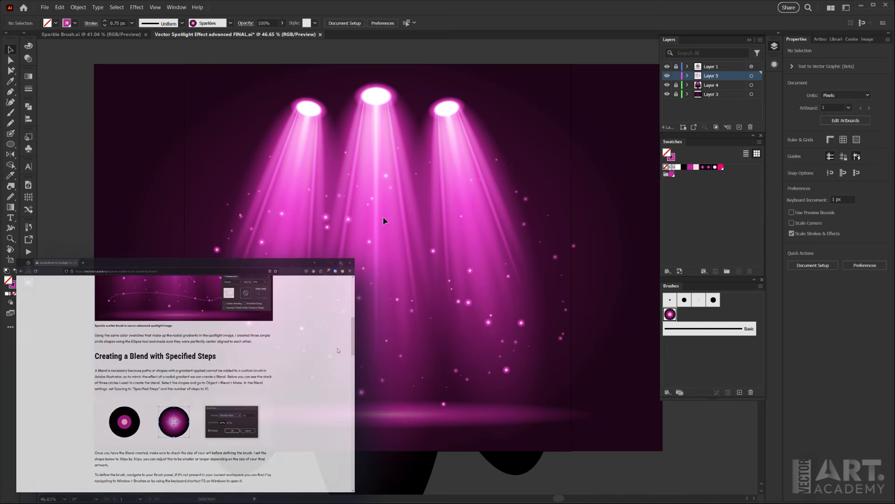
- Scroll the tutorial page down to the 'Create a new scatter brush' step
scroll("down", 3)
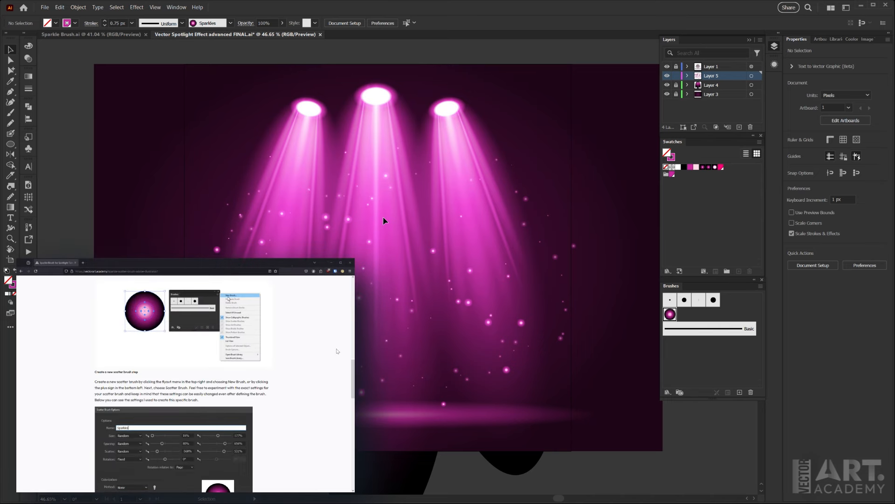
scroll("down", 3)
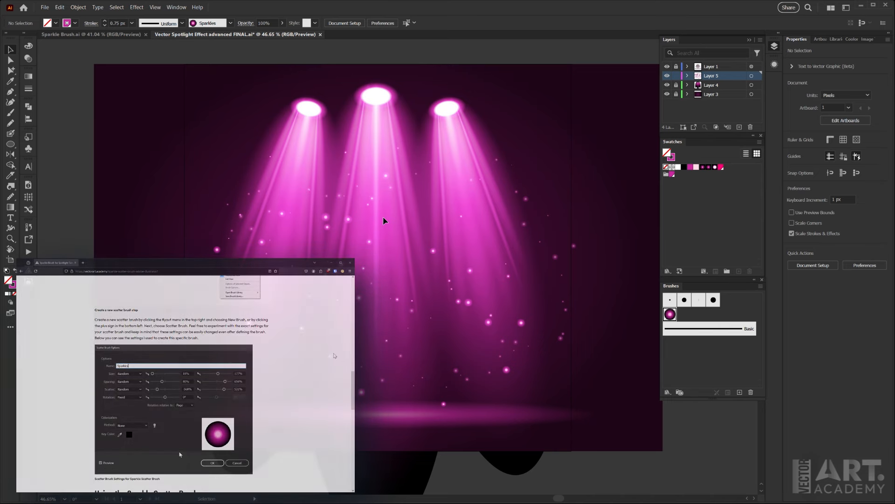